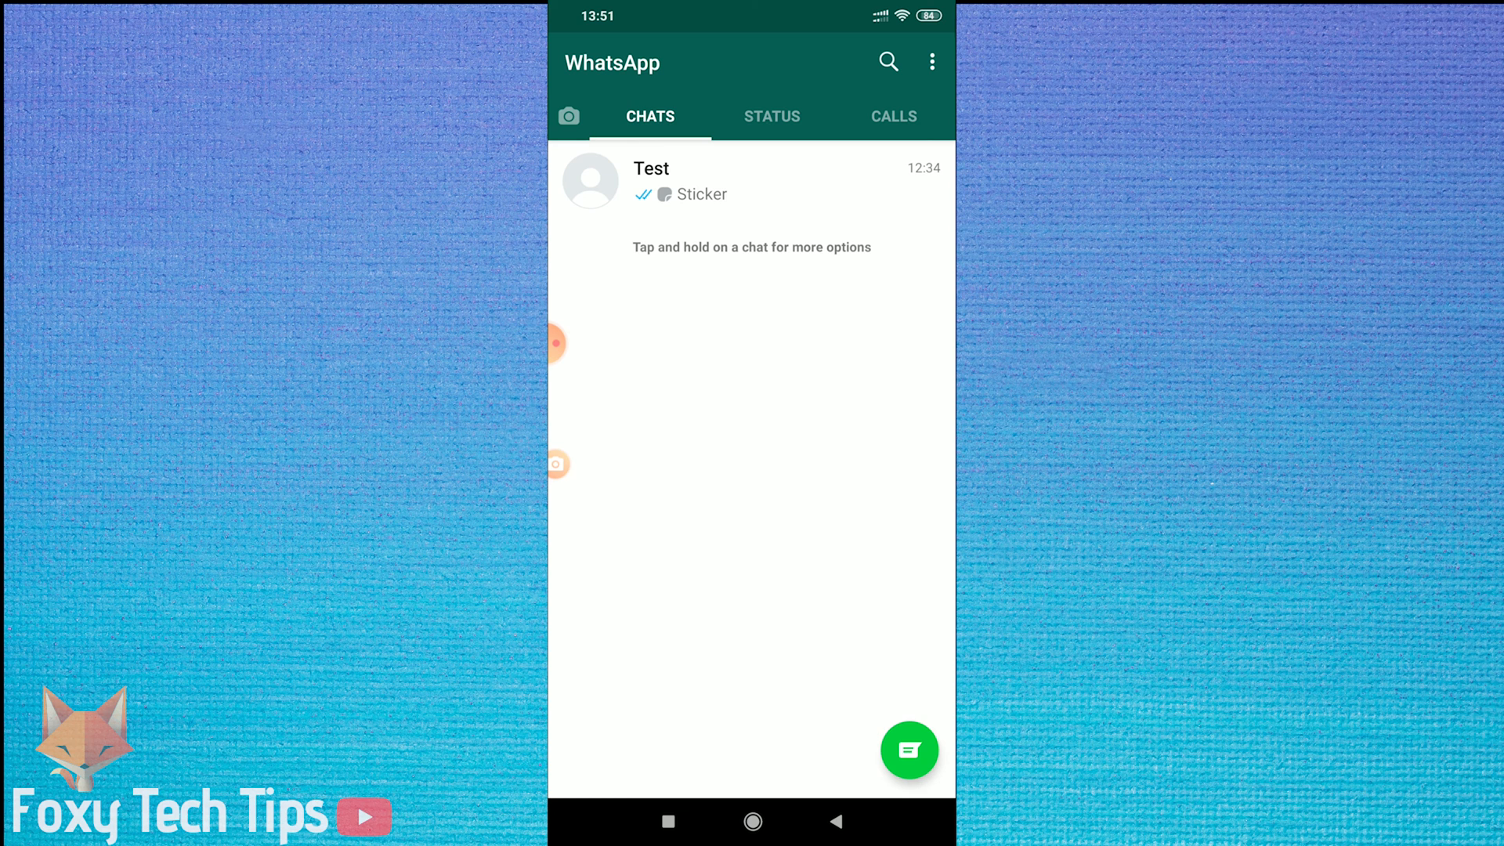
- Show the contact info page for Test from the chat header
left_click(650, 182)
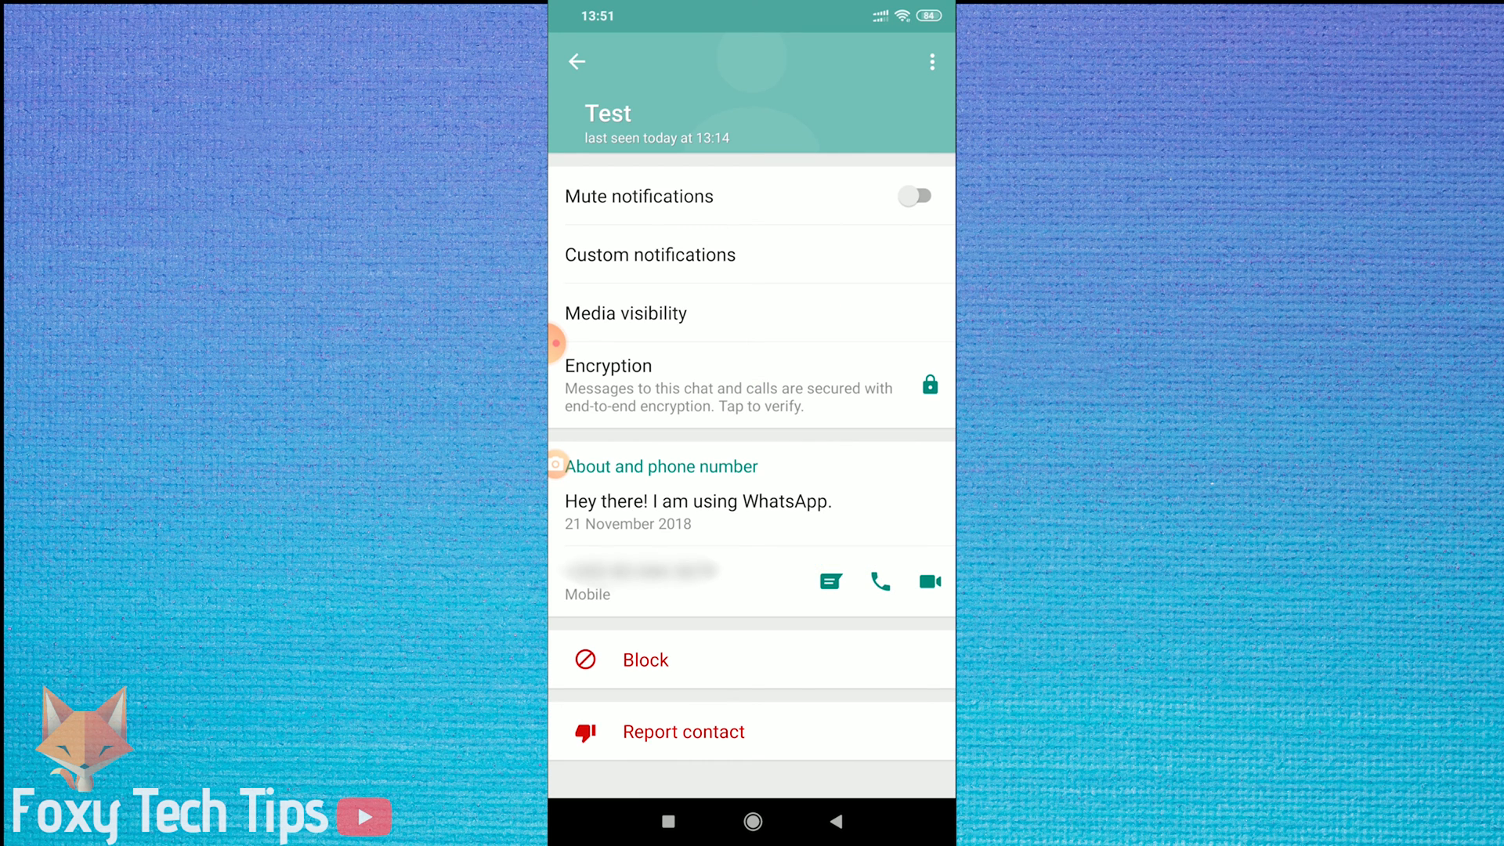
- Block the contact Test, confirming the dialog, and return to the Test chat
left_click(652, 659)
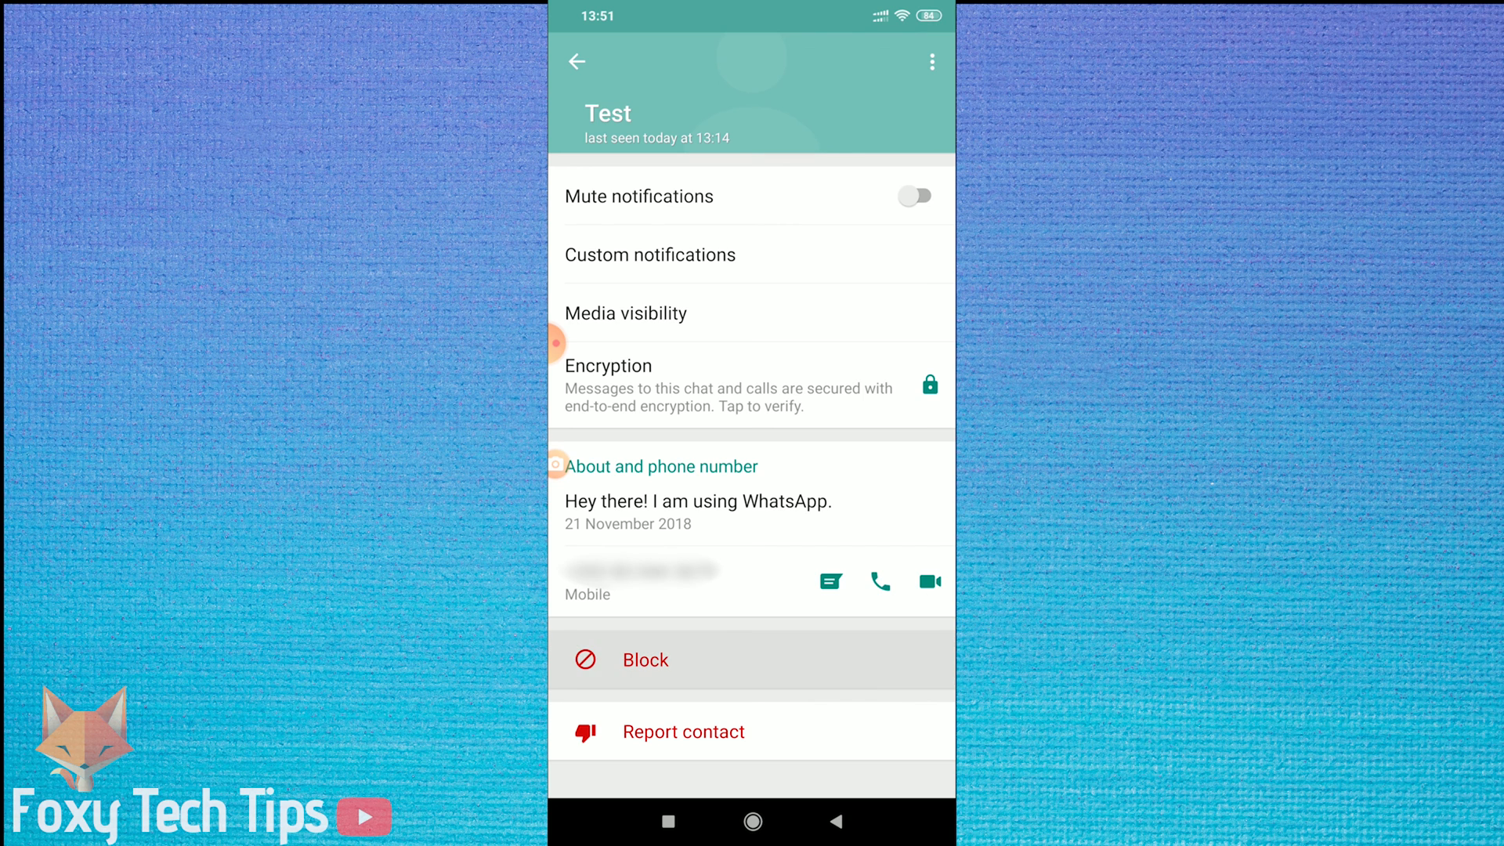
left_click(644, 660)
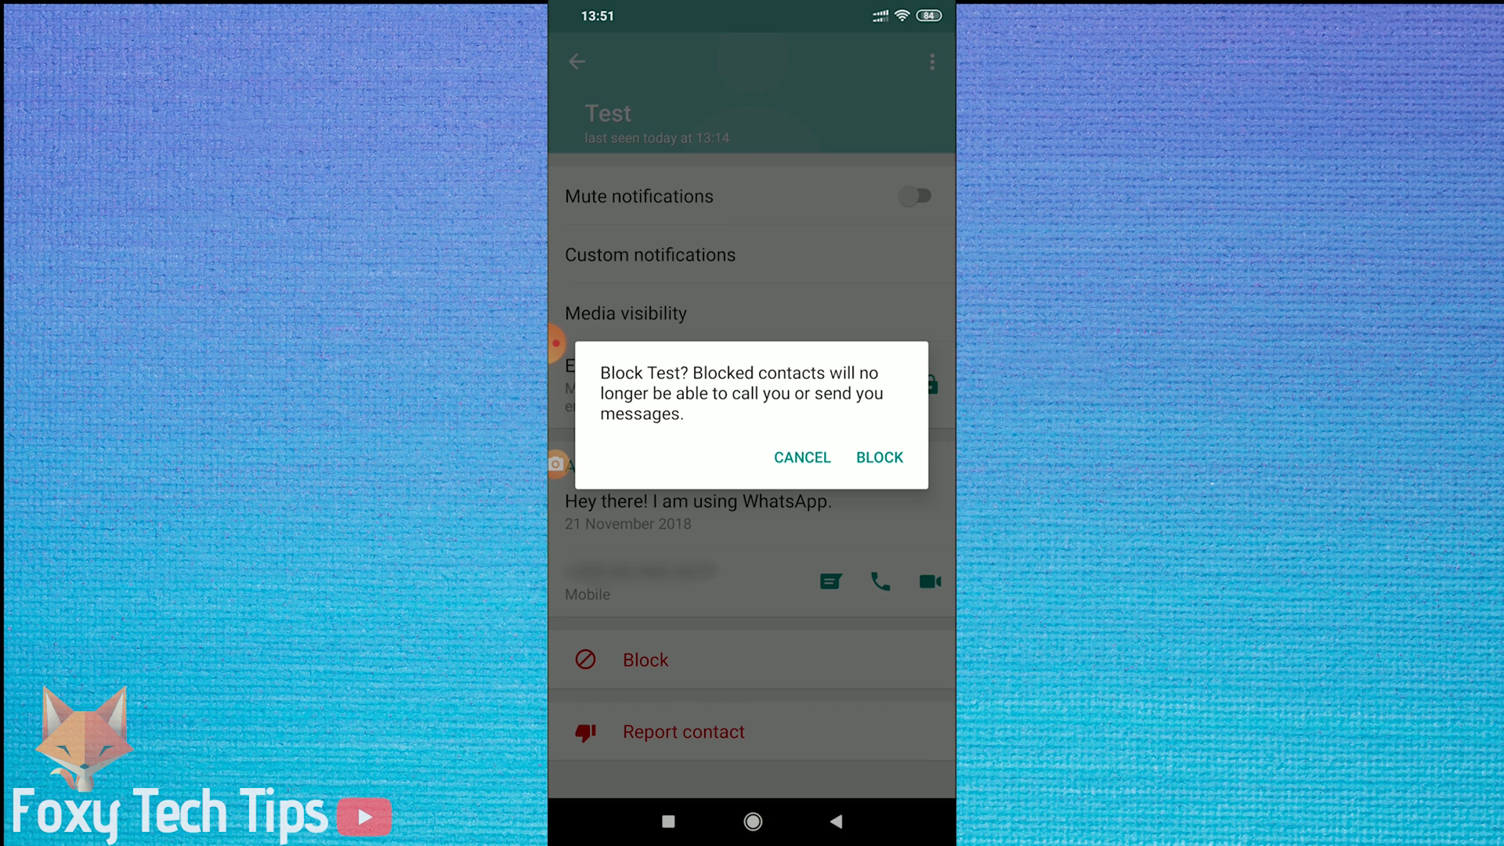
left_click(879, 458)
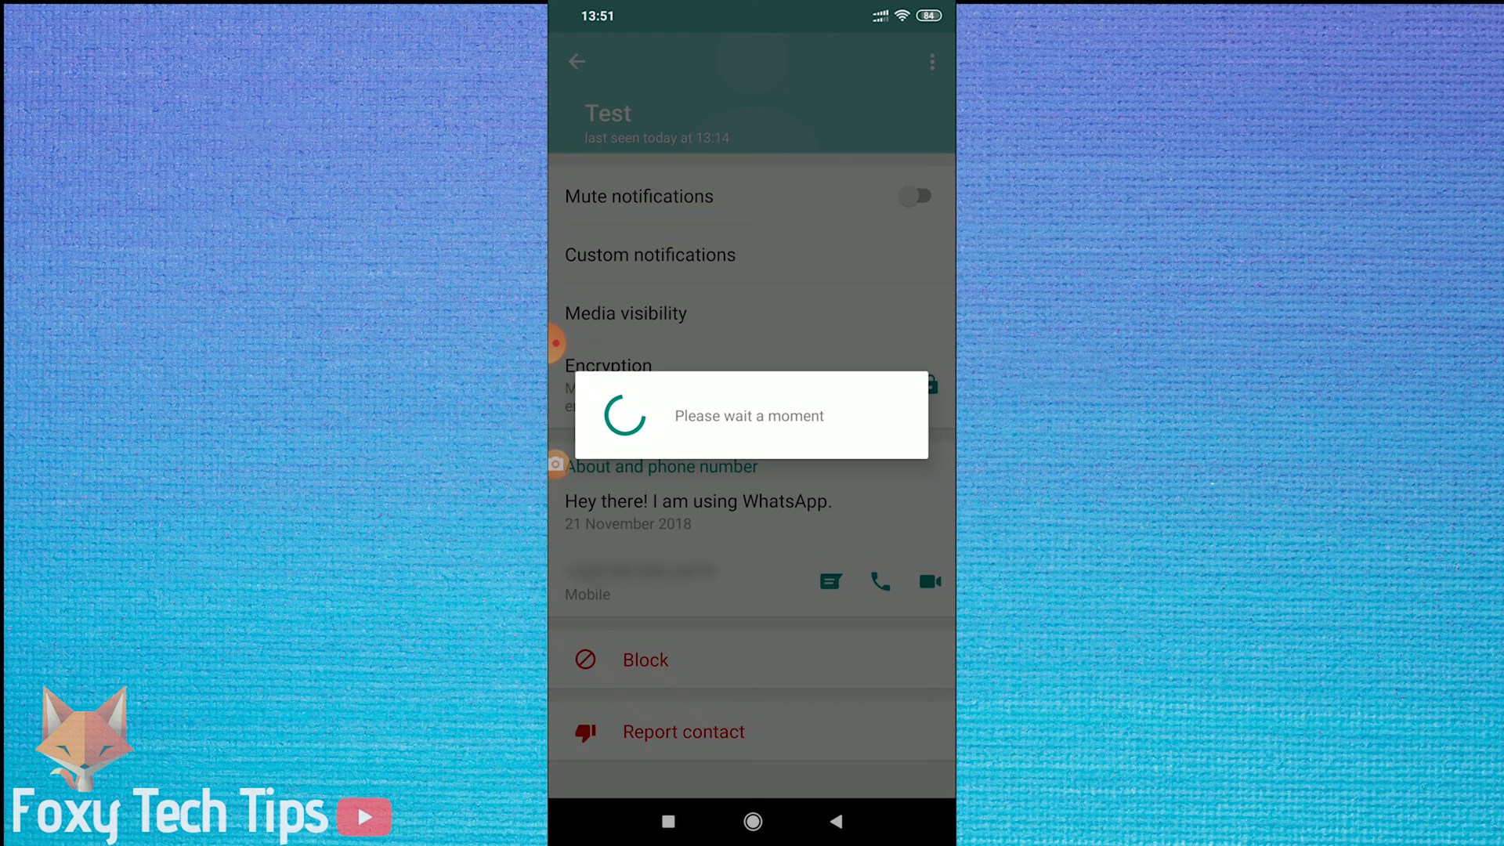
left_click(644, 659)
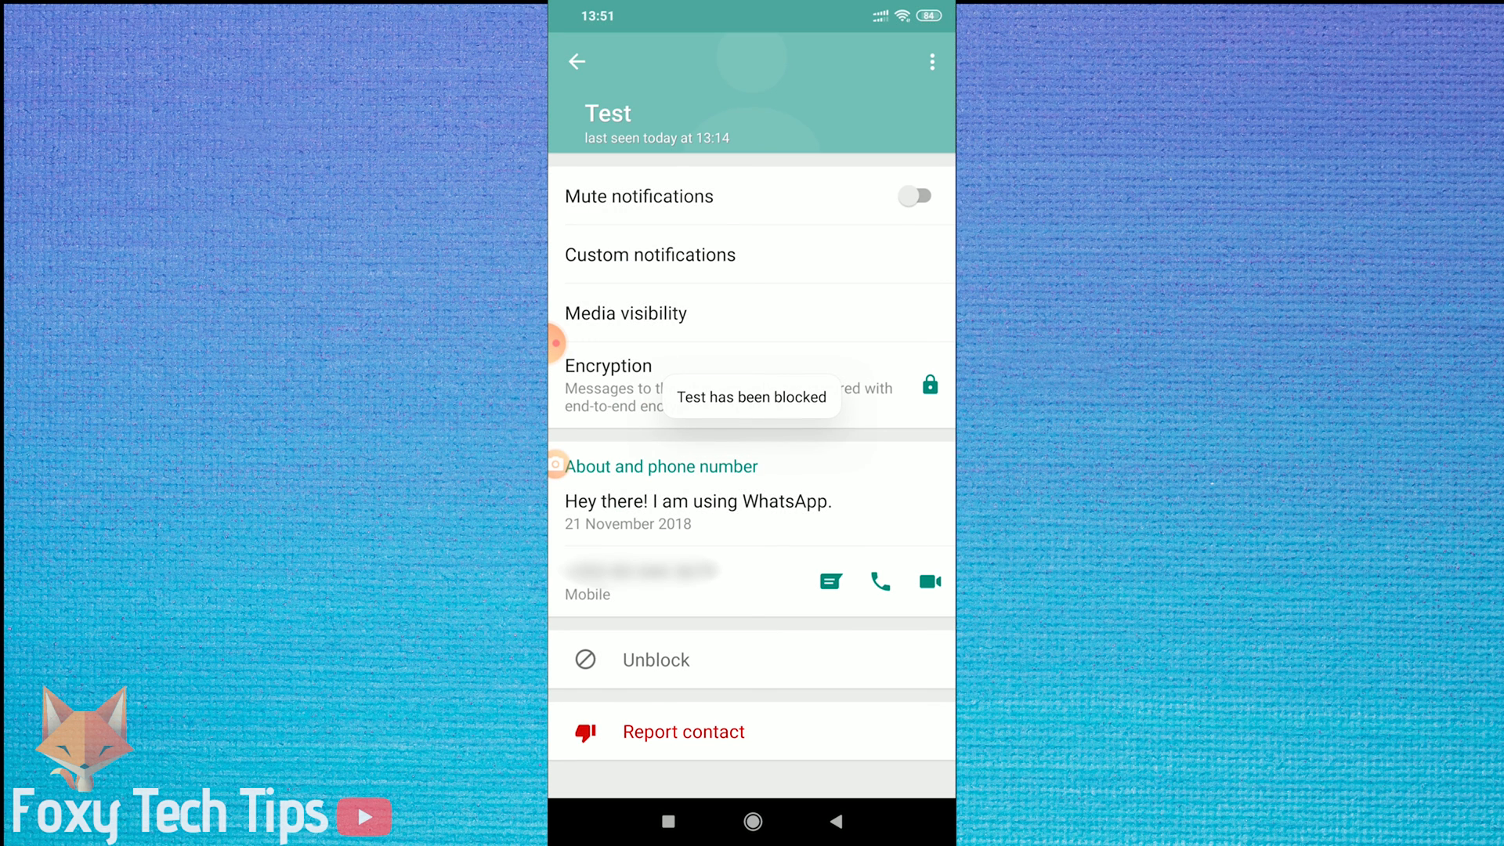
left_click(576, 61)
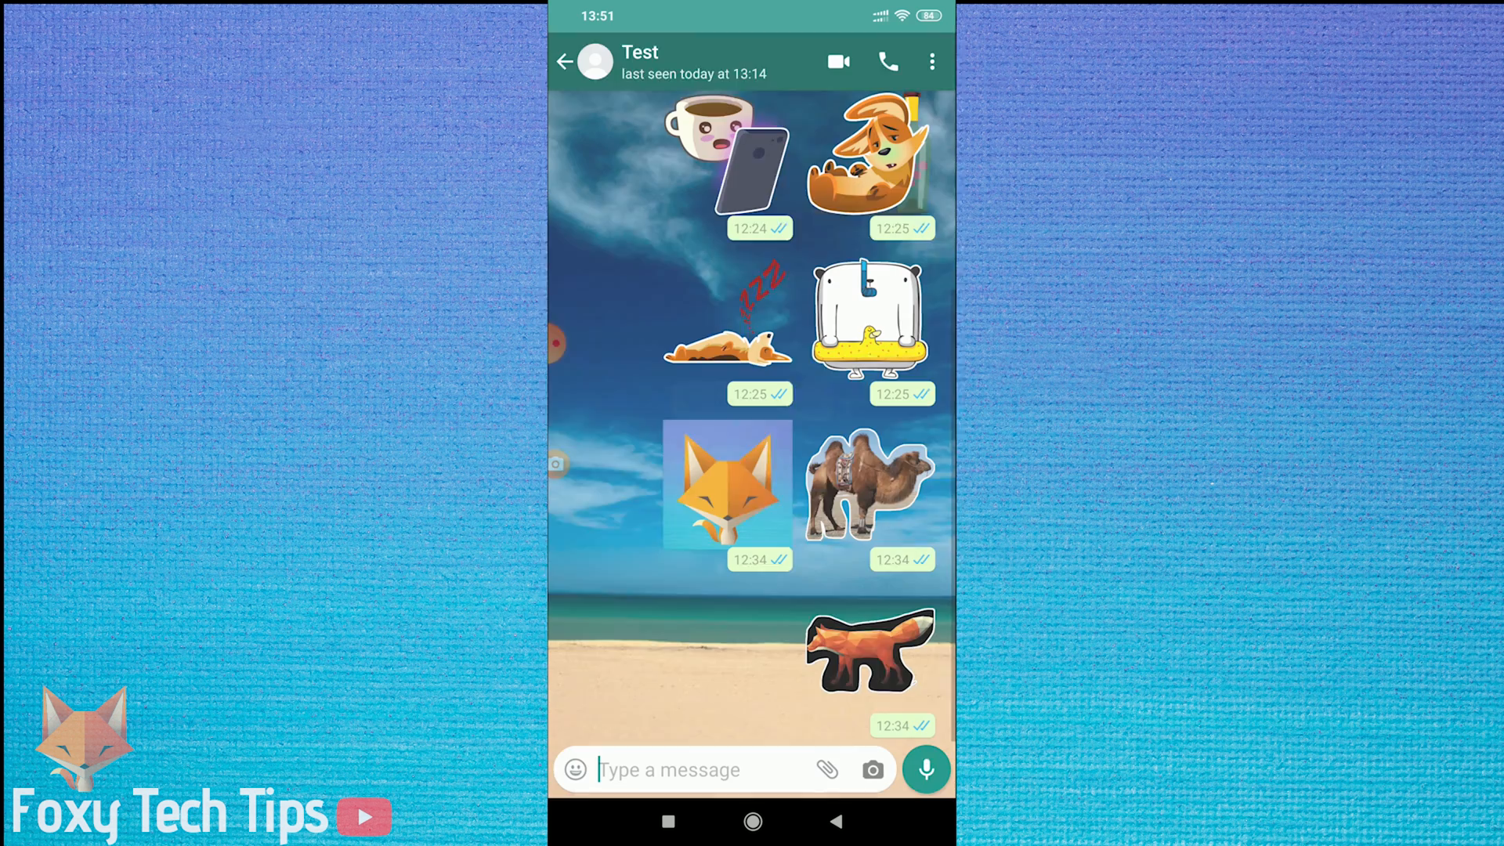
- Return to the Chats list, now showing only Archived (1)
left_click(565, 61)
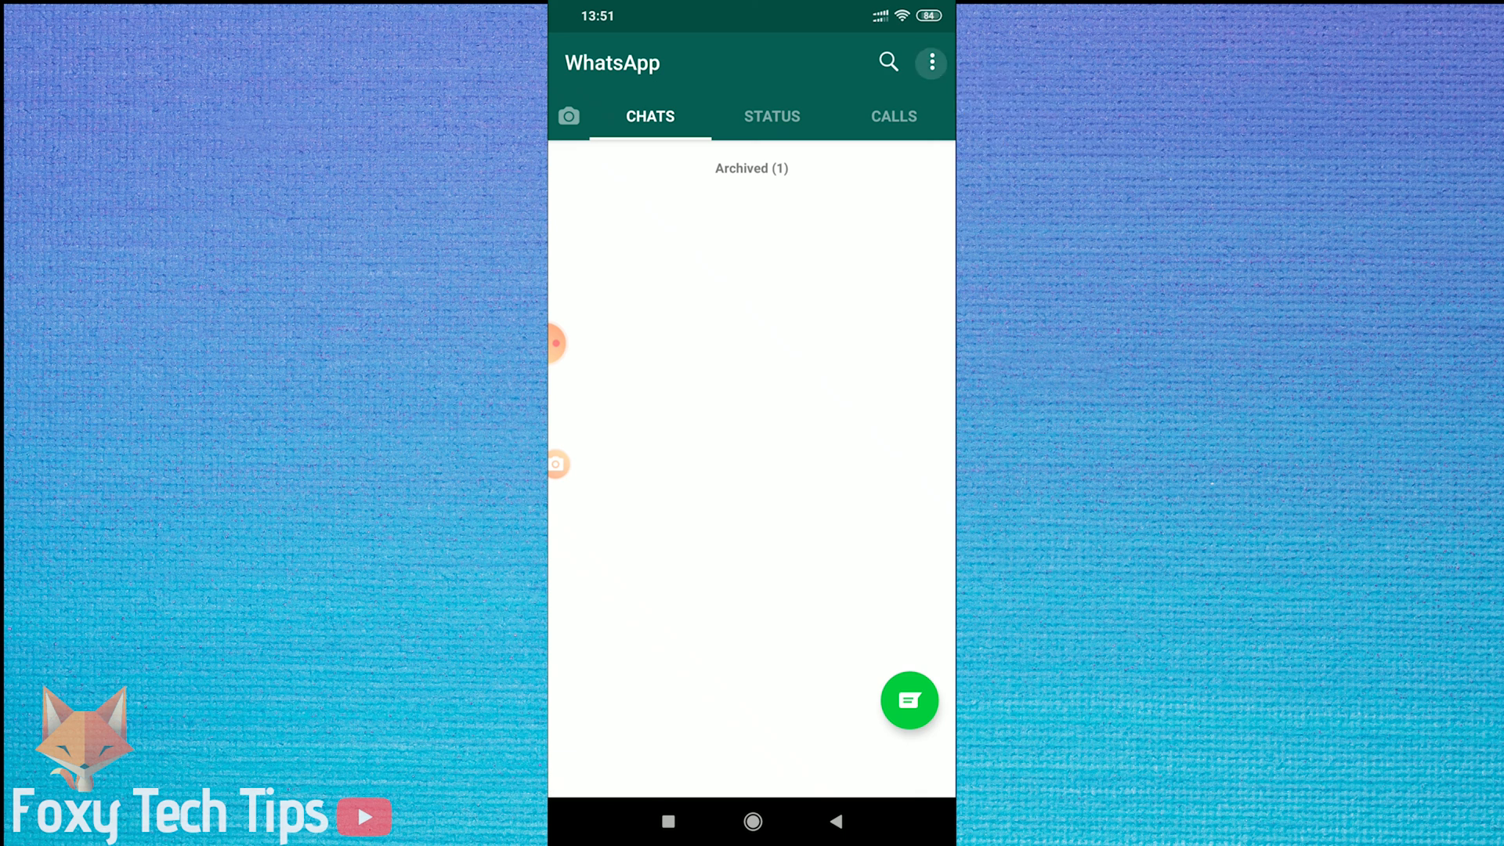
- Navigate via Settings > Account to Privacy, where Blocked contacts shows 1
left_click(930, 63)
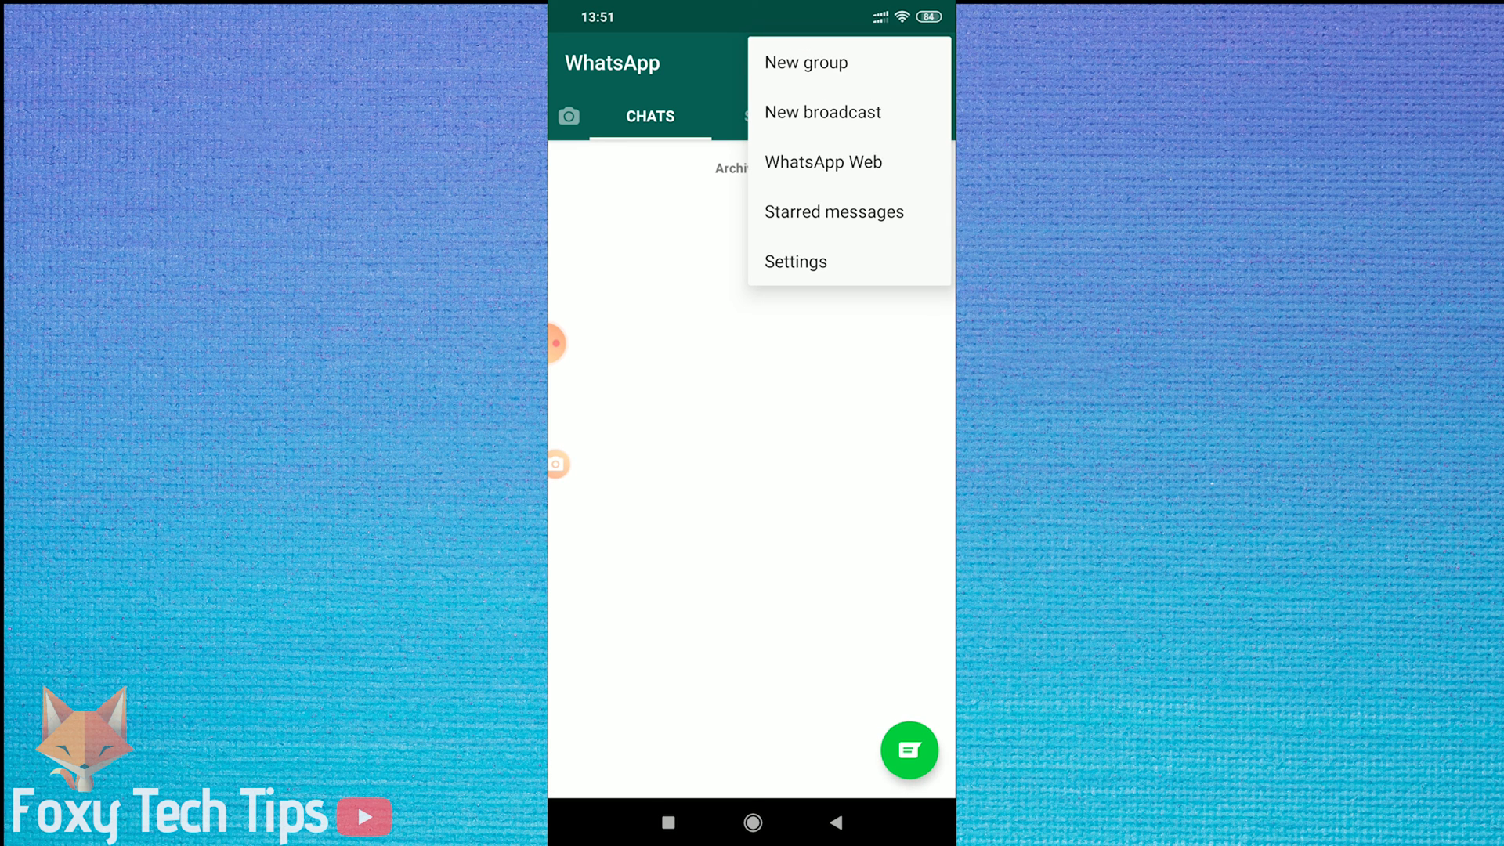
left_click(794, 261)
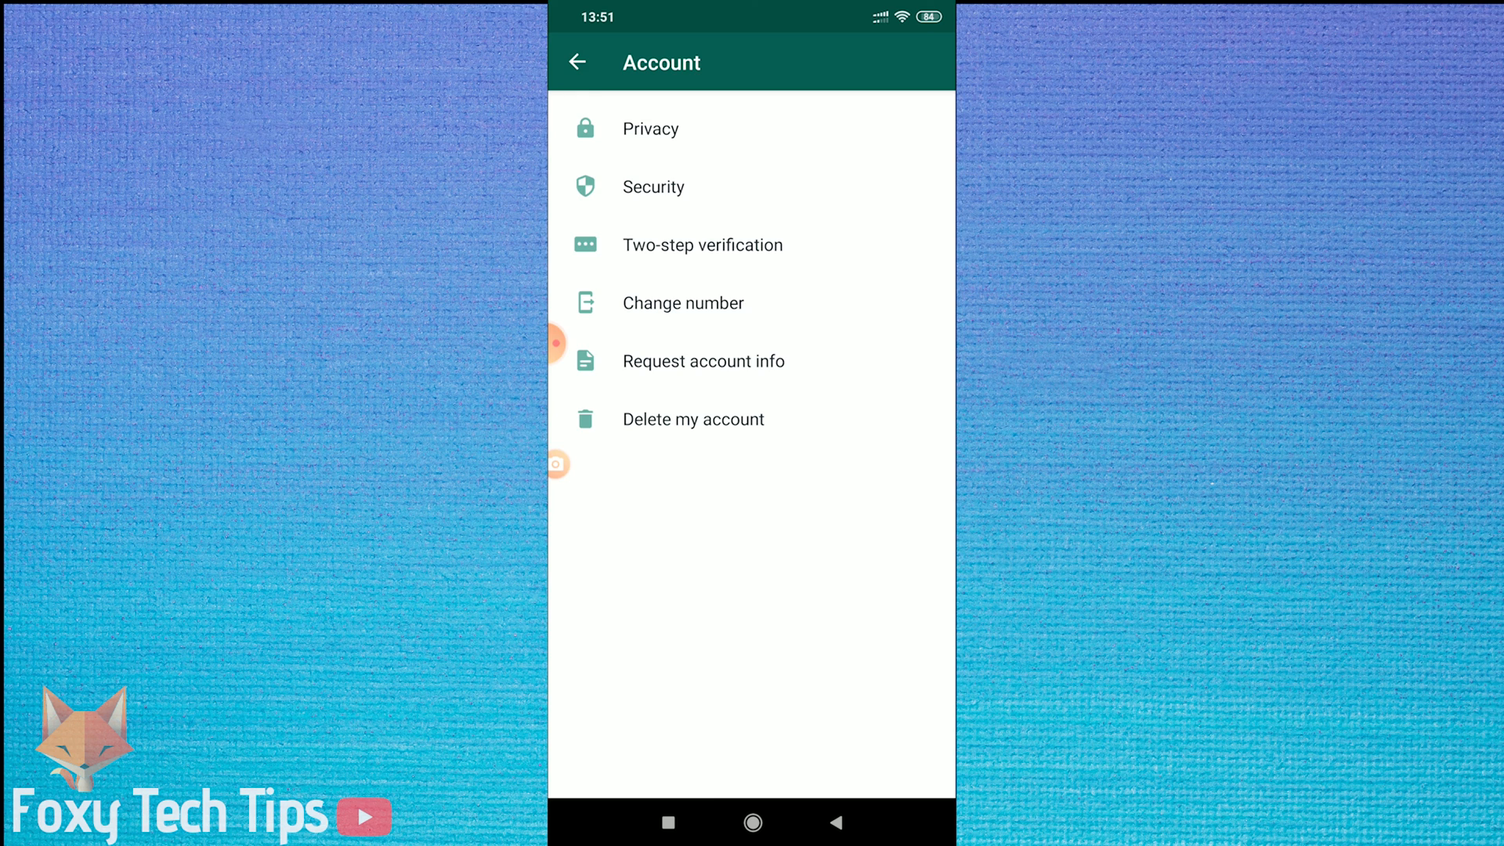
left_click(650, 128)
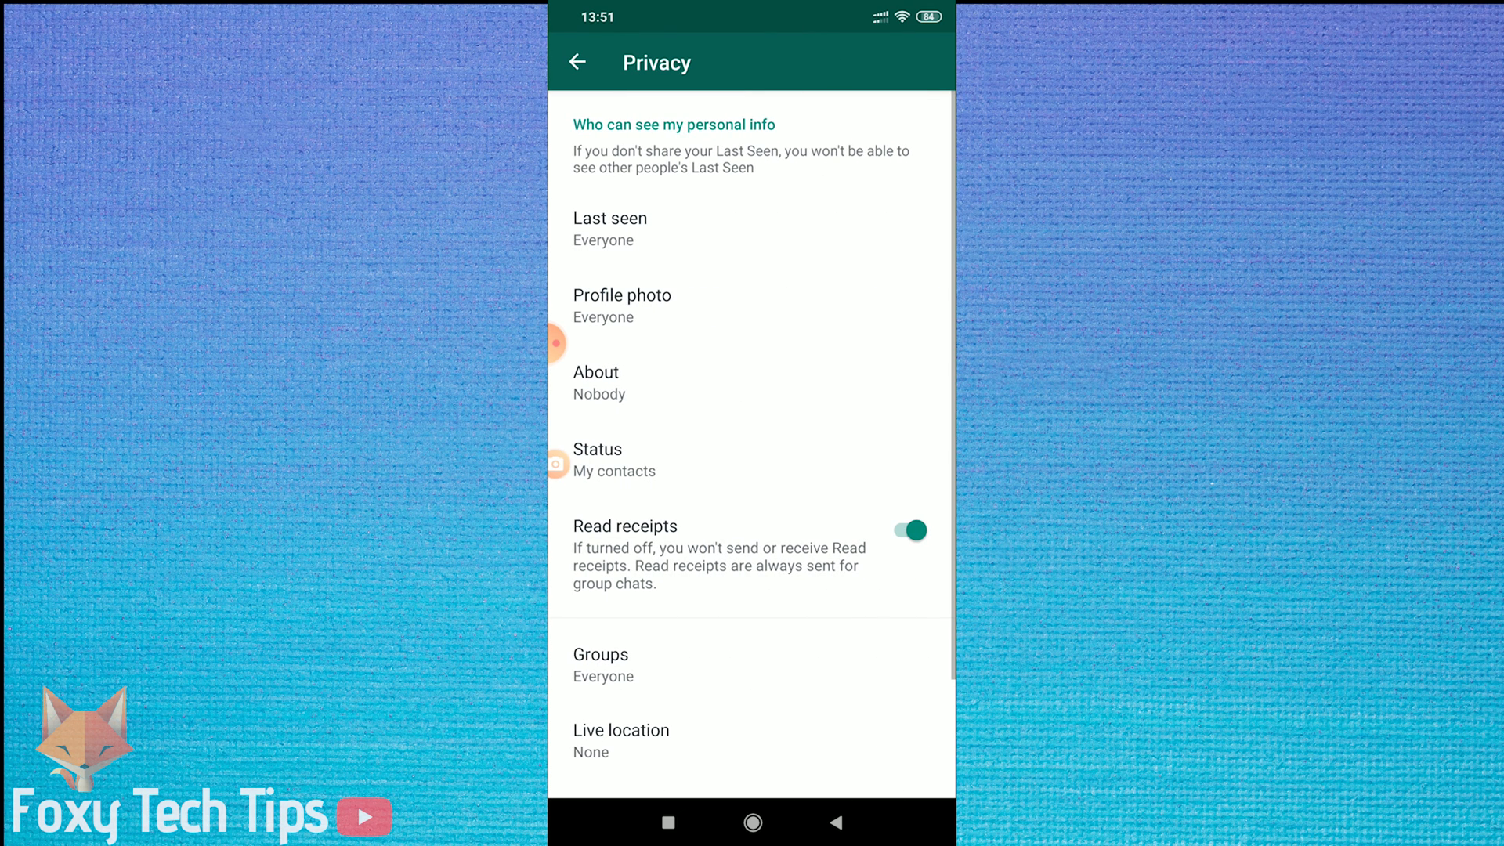
scroll("down", 3)
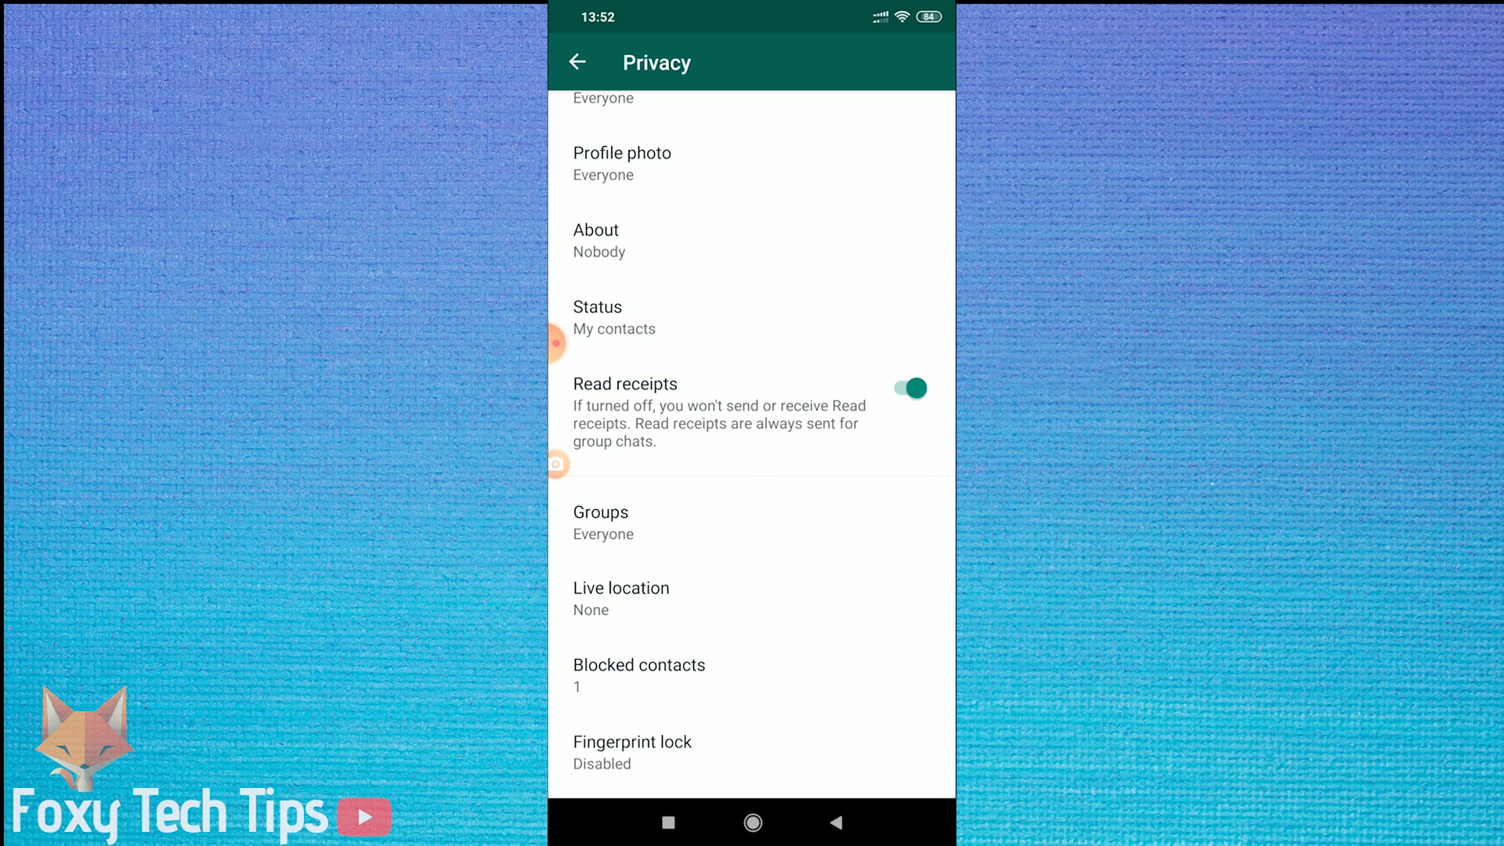
- Unblock Test from Blocked contacts, leaving No blocked contacts
left_click(637, 674)
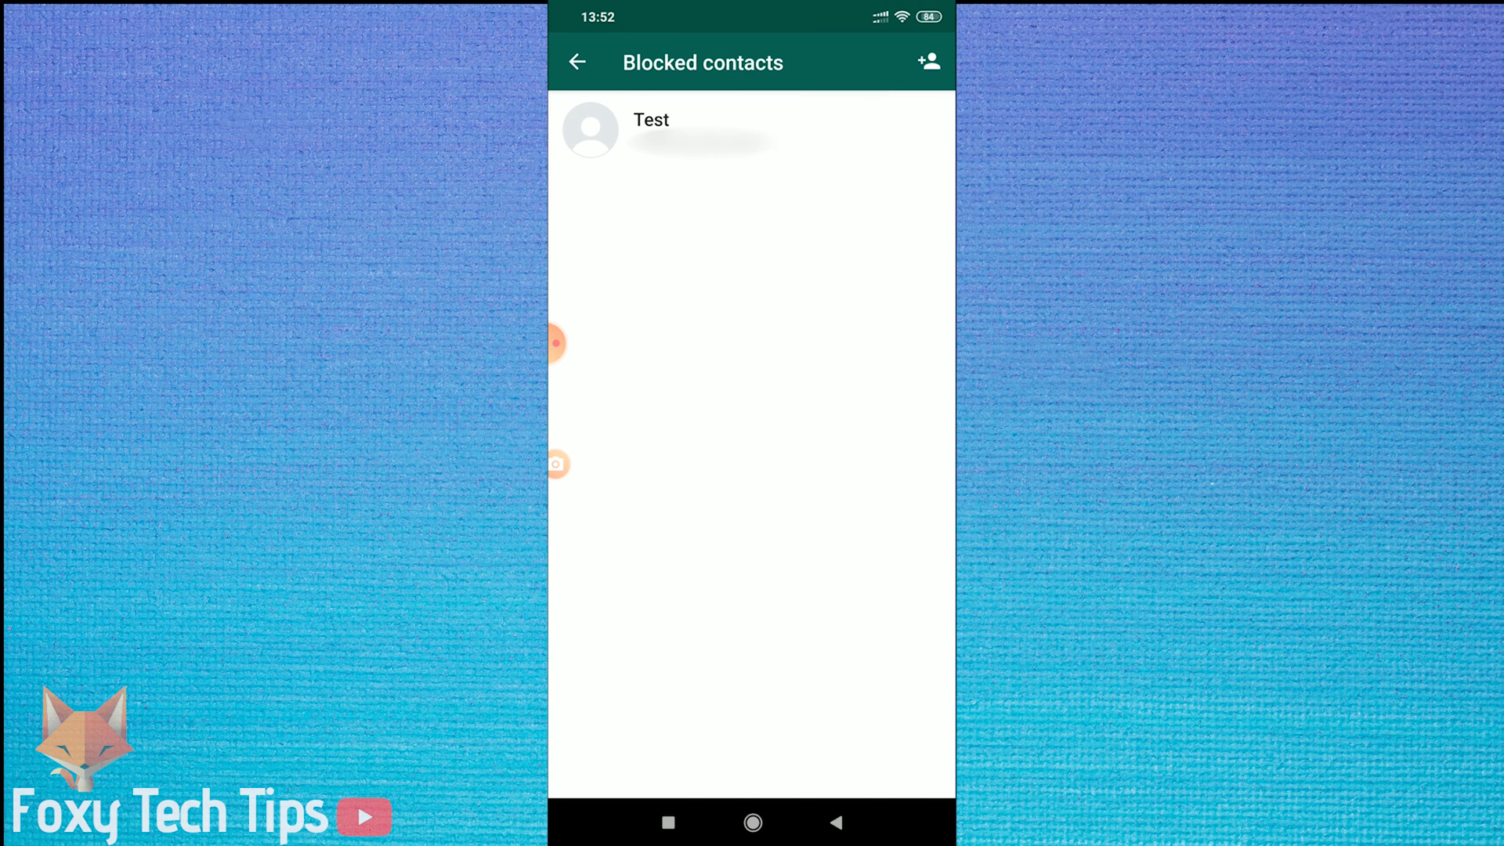
left_click(672, 130)
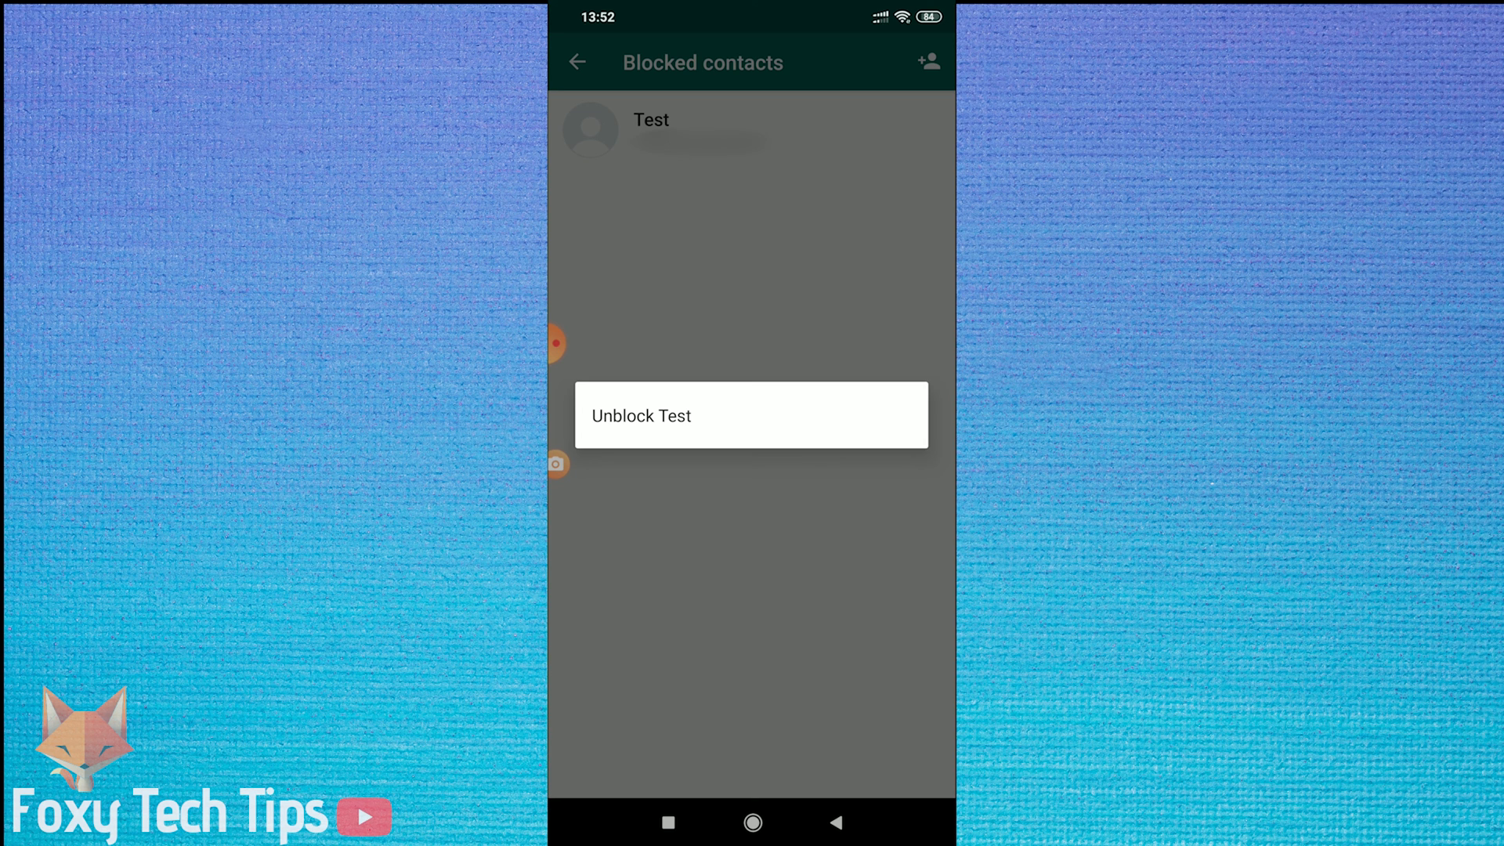
left_click(641, 415)
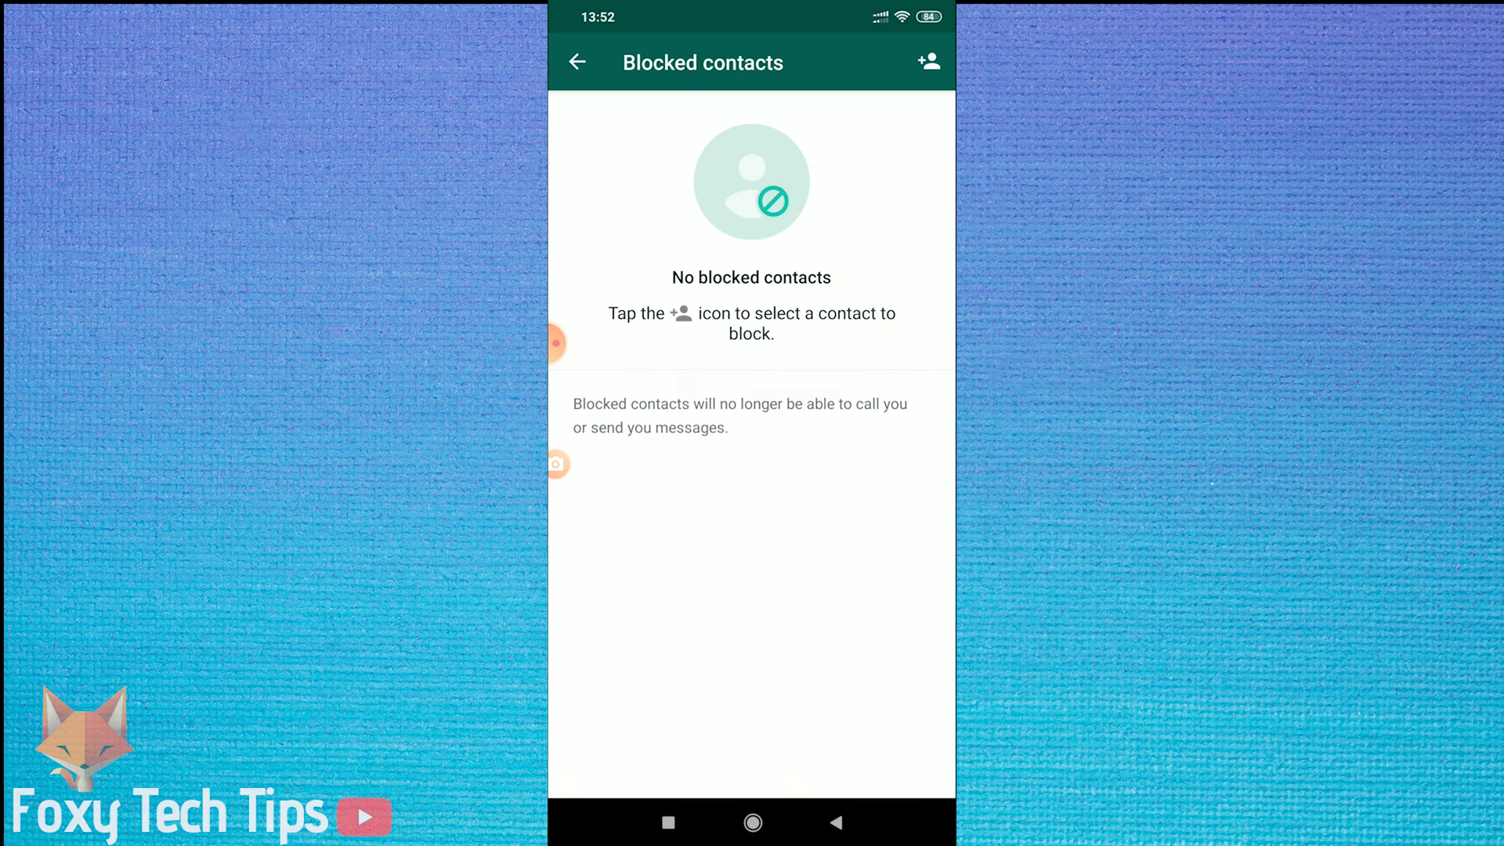